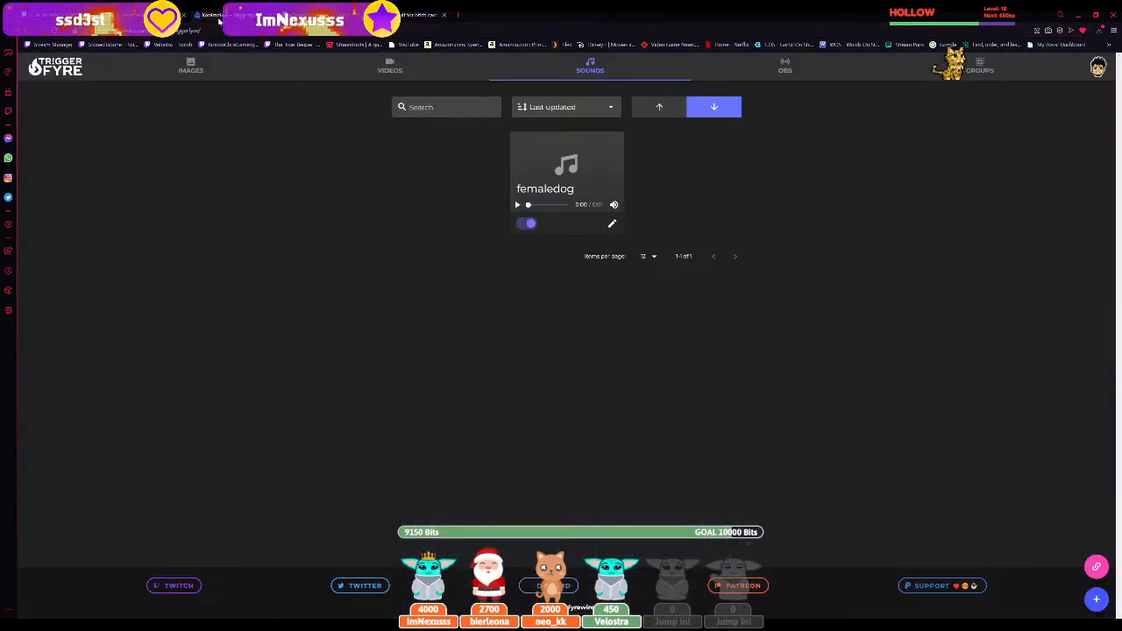
Review the existing video and image triggers, then dismiss the overlay link dialog.
click(390, 66)
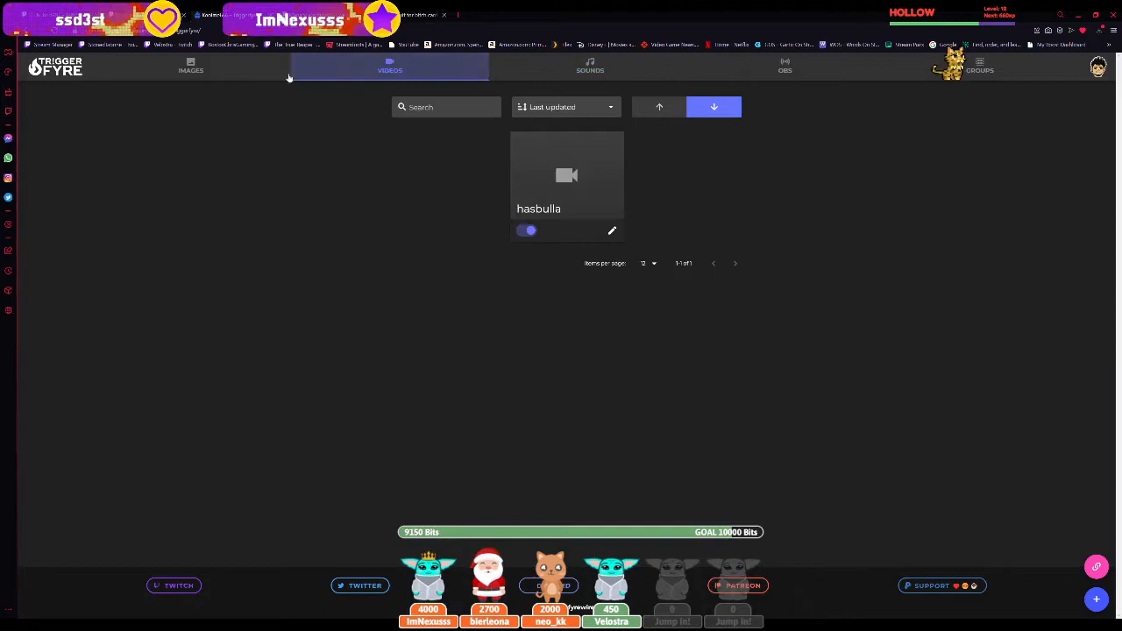
click(191, 66)
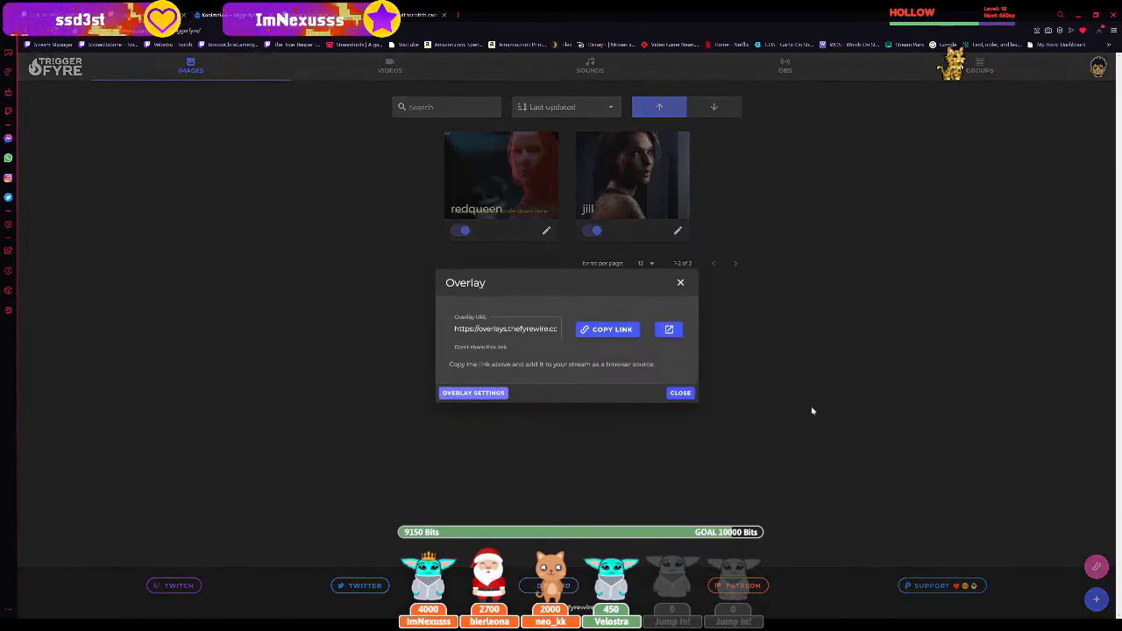
click(680, 282)
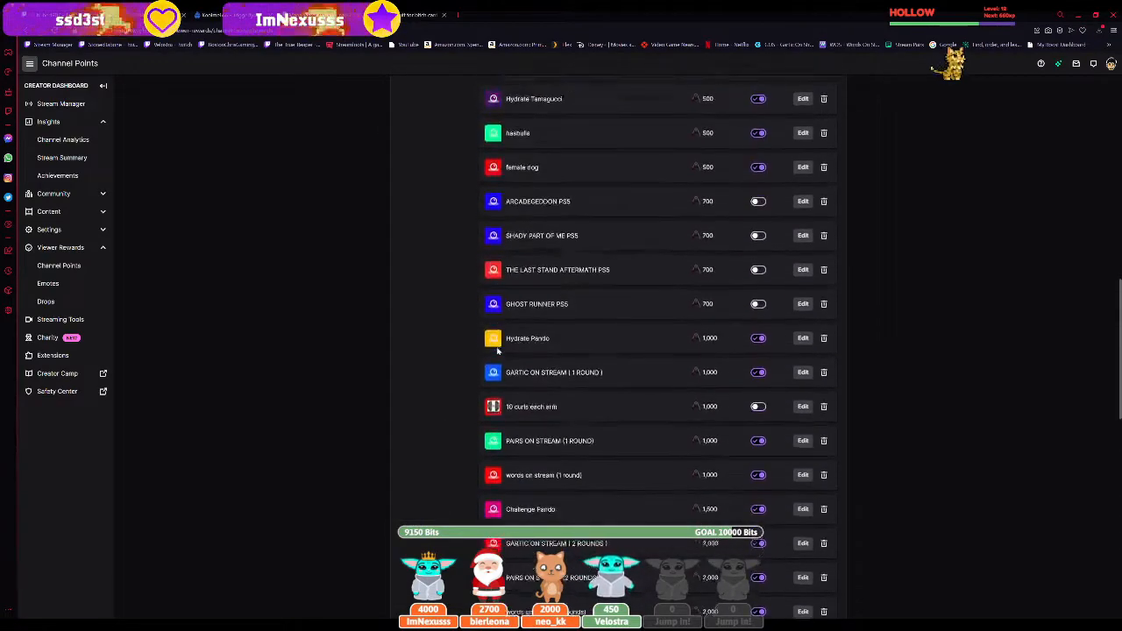
Scroll down Custom Rewards and start a new custom channel-point reward.
scroll(down, 3)
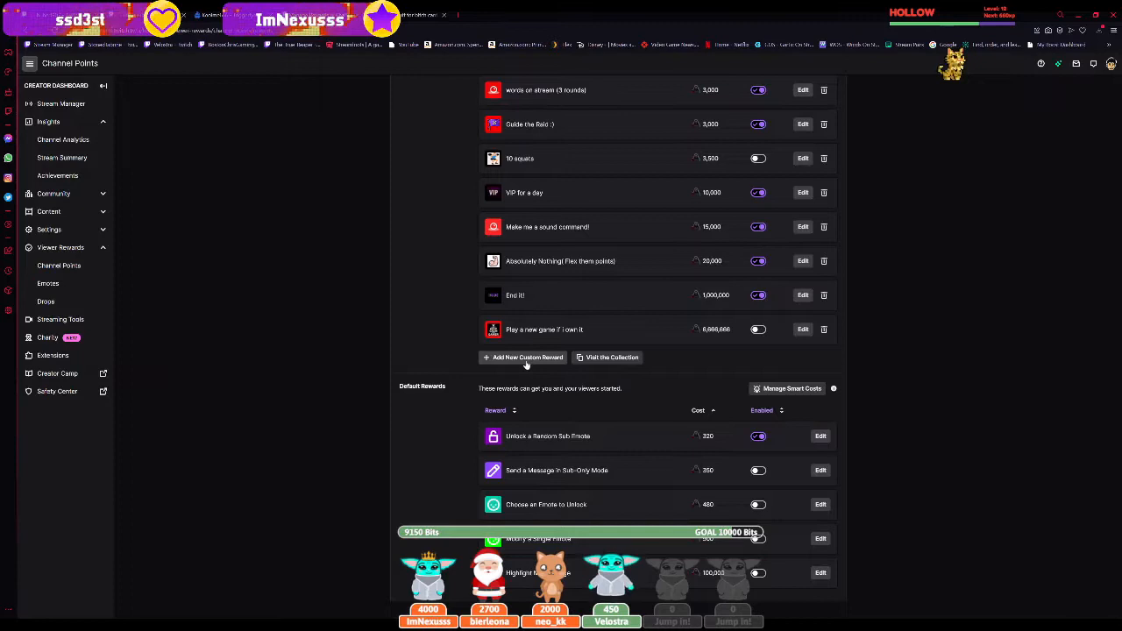
click(522, 357)
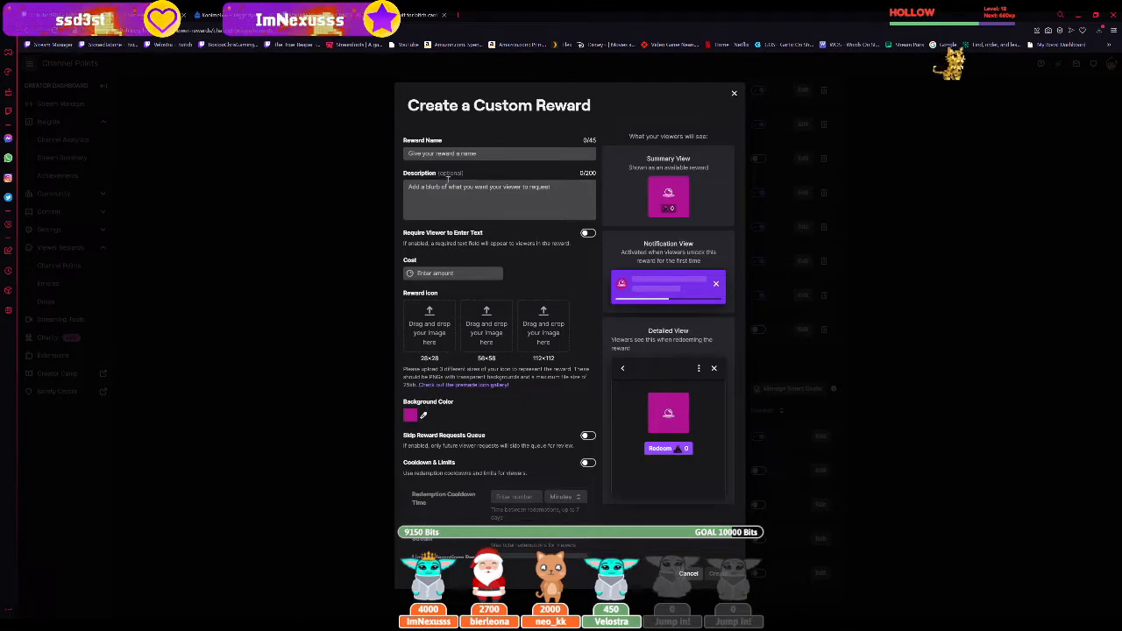
Create a custom reward named 'nemesis' costing 100 points.
click(498, 154)
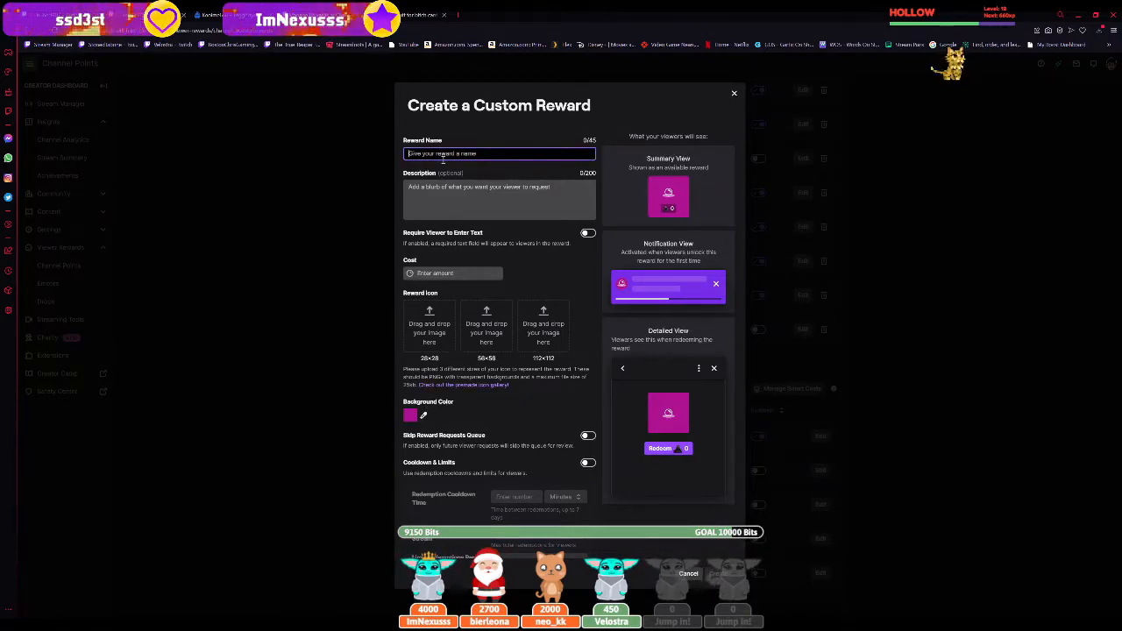
text(nemesis)
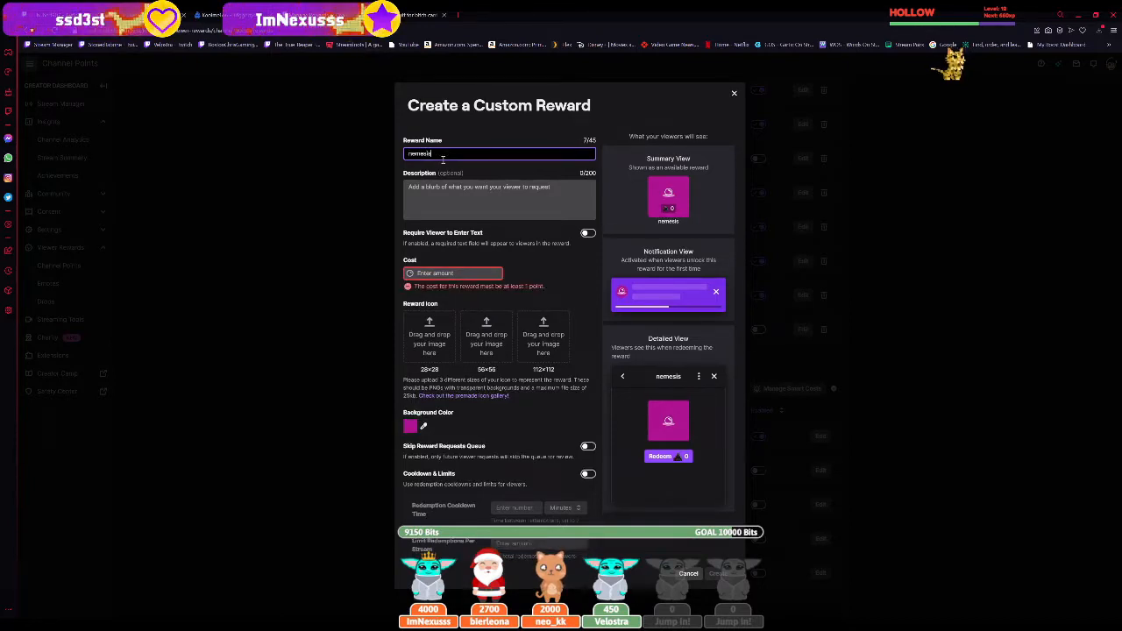
mouse_move(504, 270)
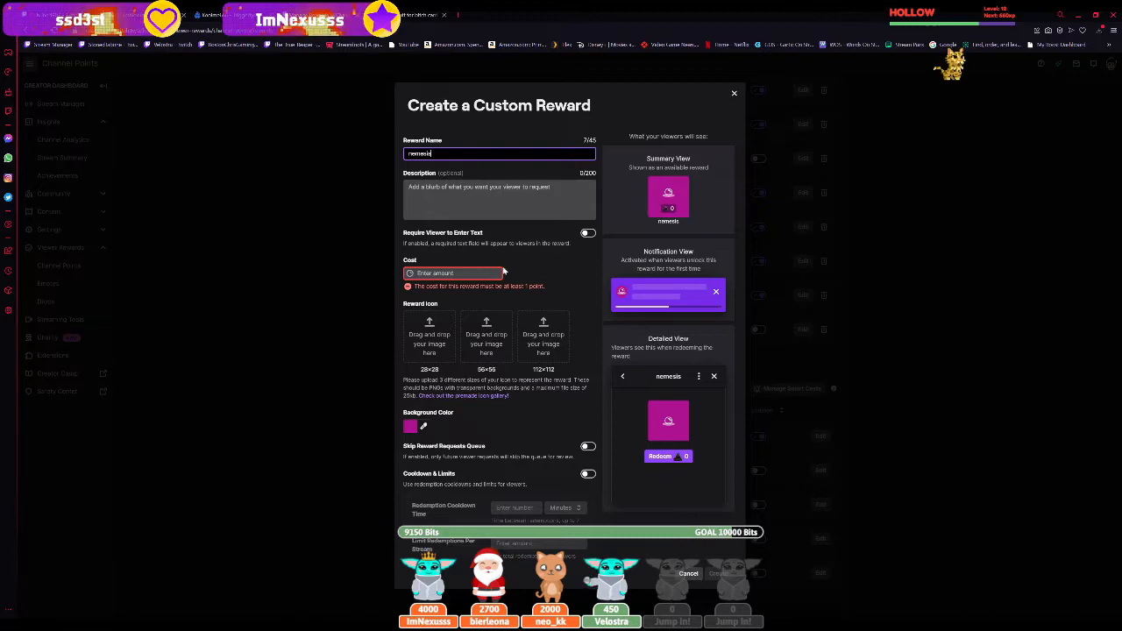
click(452, 273)
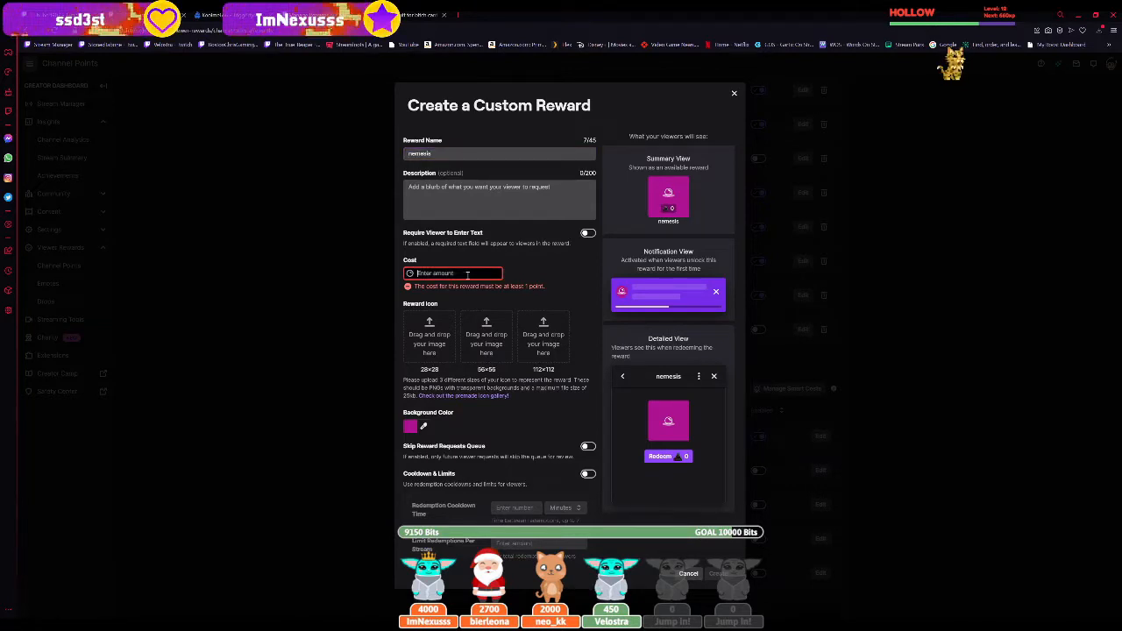
text(100)
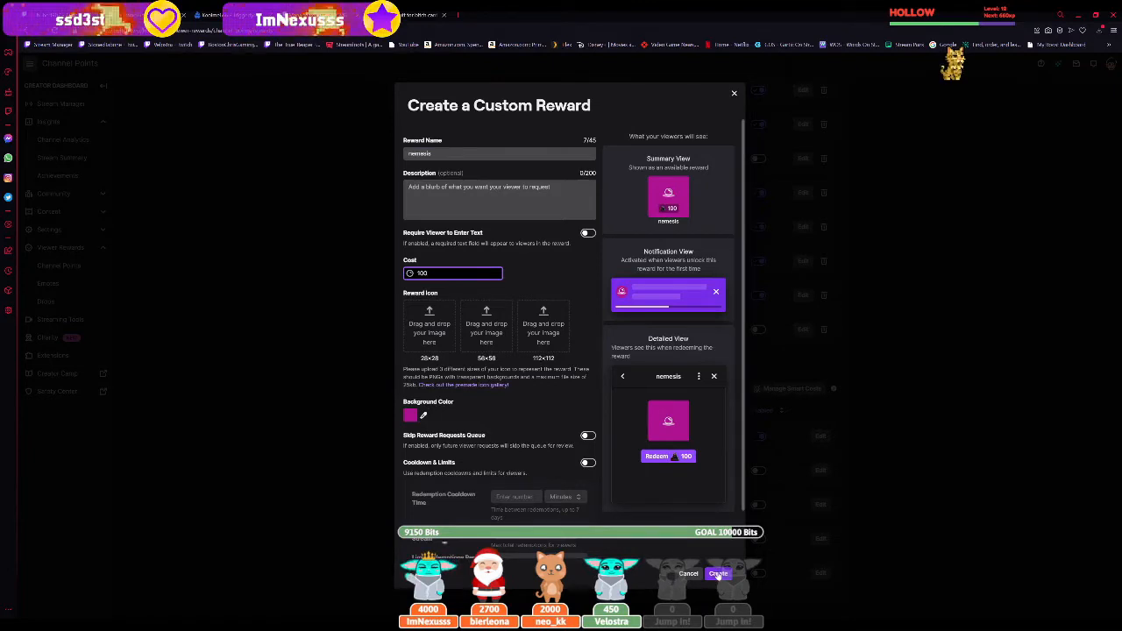
click(718, 573)
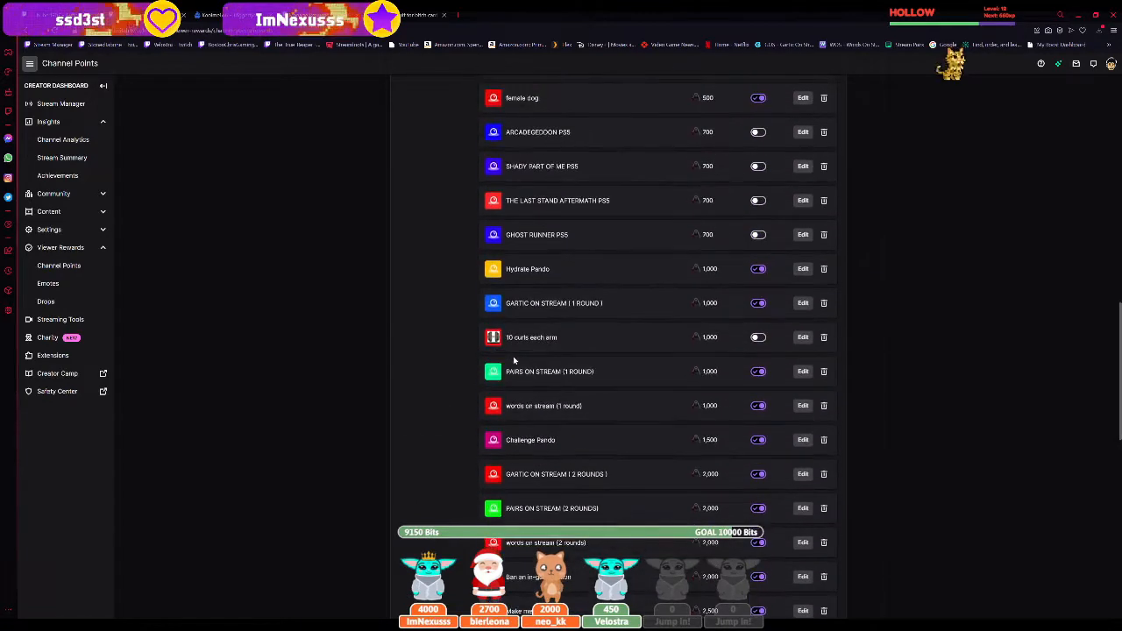
Scroll the reward list to check the new nemesis reward.
scroll(up, 3)
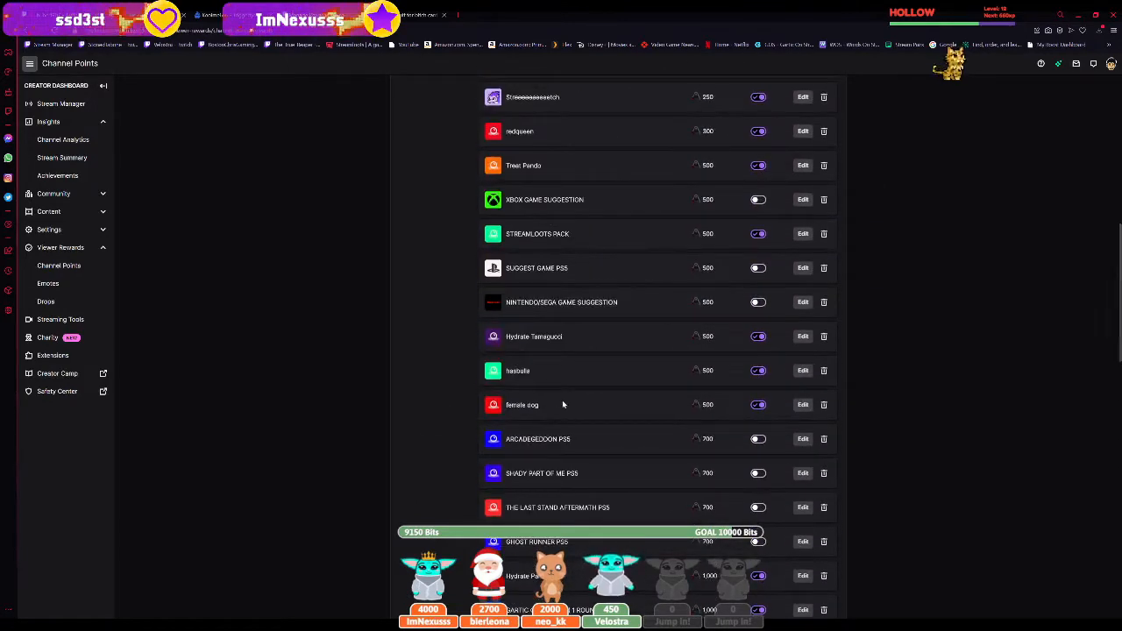
scroll(up, 3)
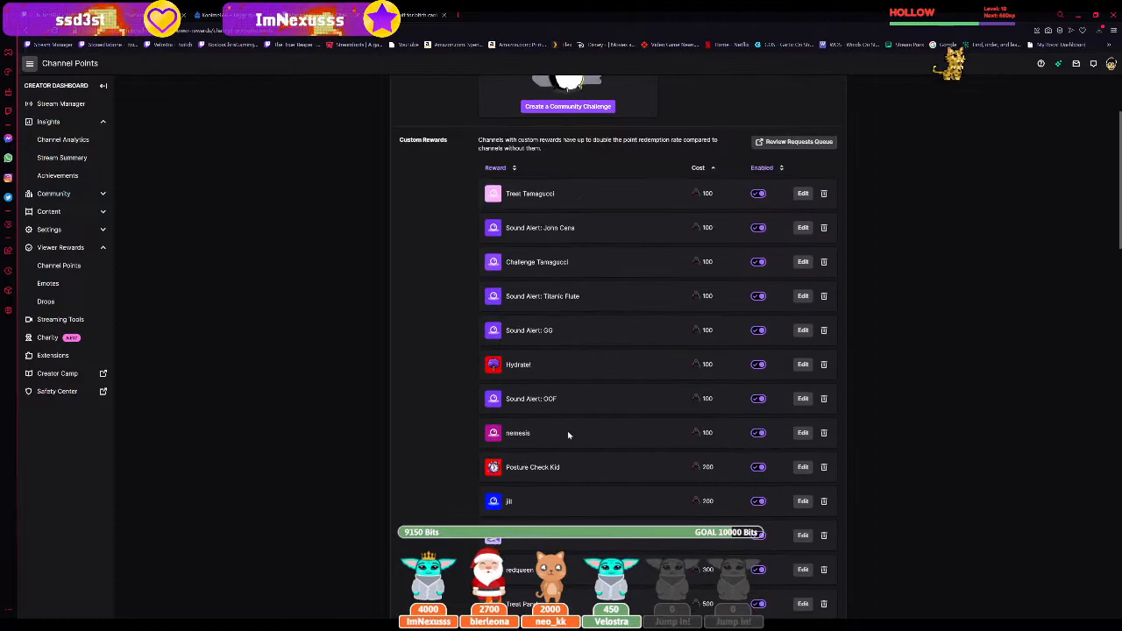
scroll(down, 3)
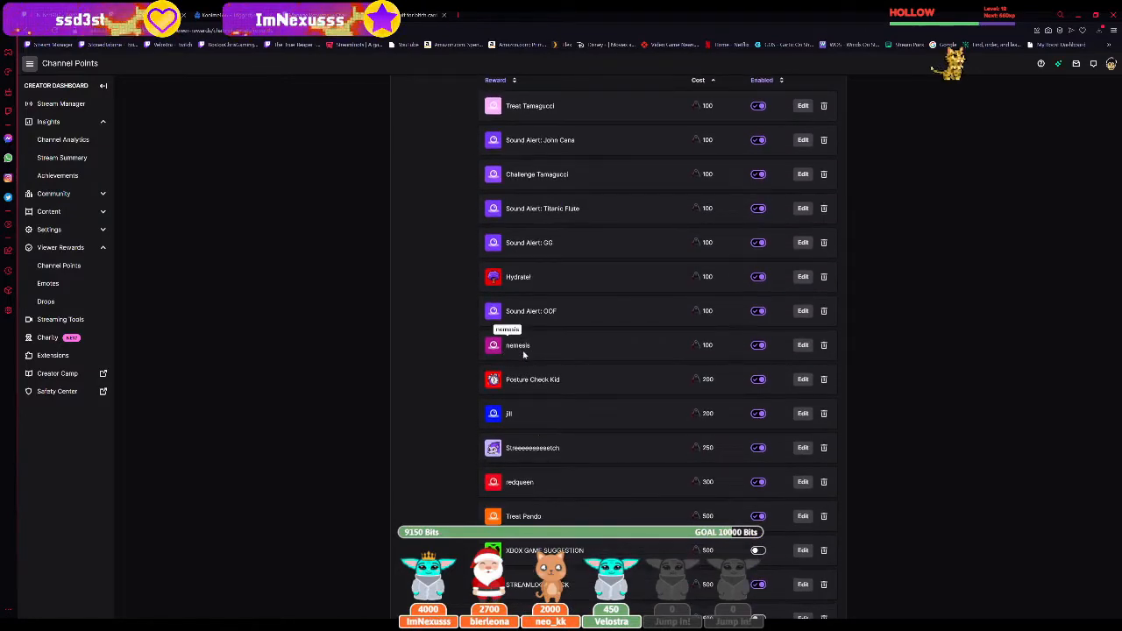
mouse_move(287, 65)
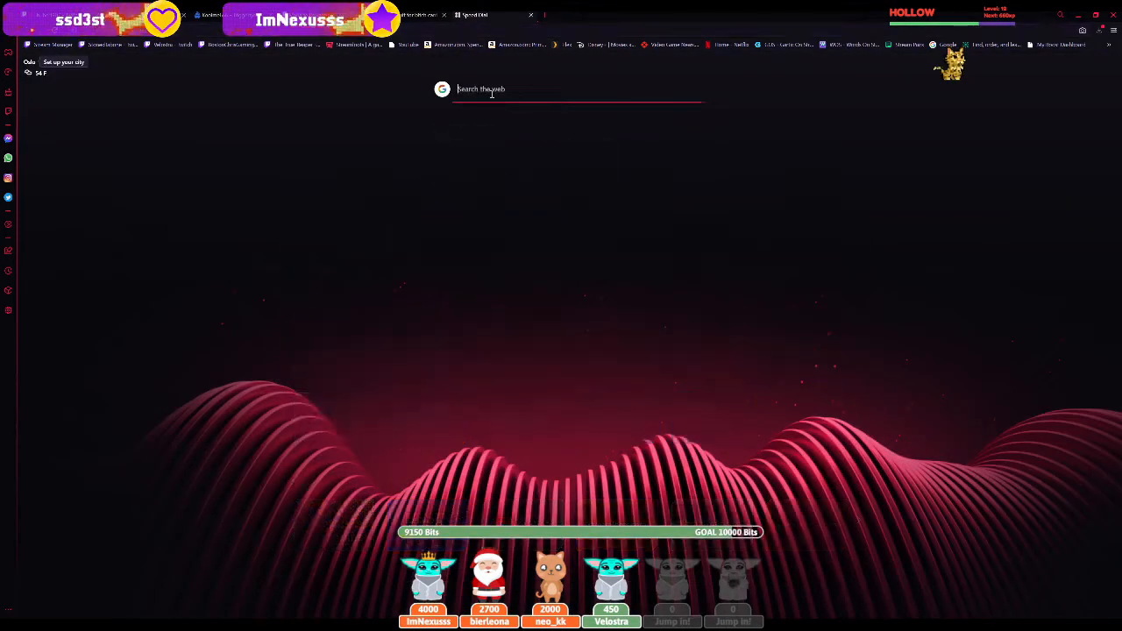
Search Google Images for 'nemesis gif', close the preview, and return to TriggerFyre.
text(nemesis gif)
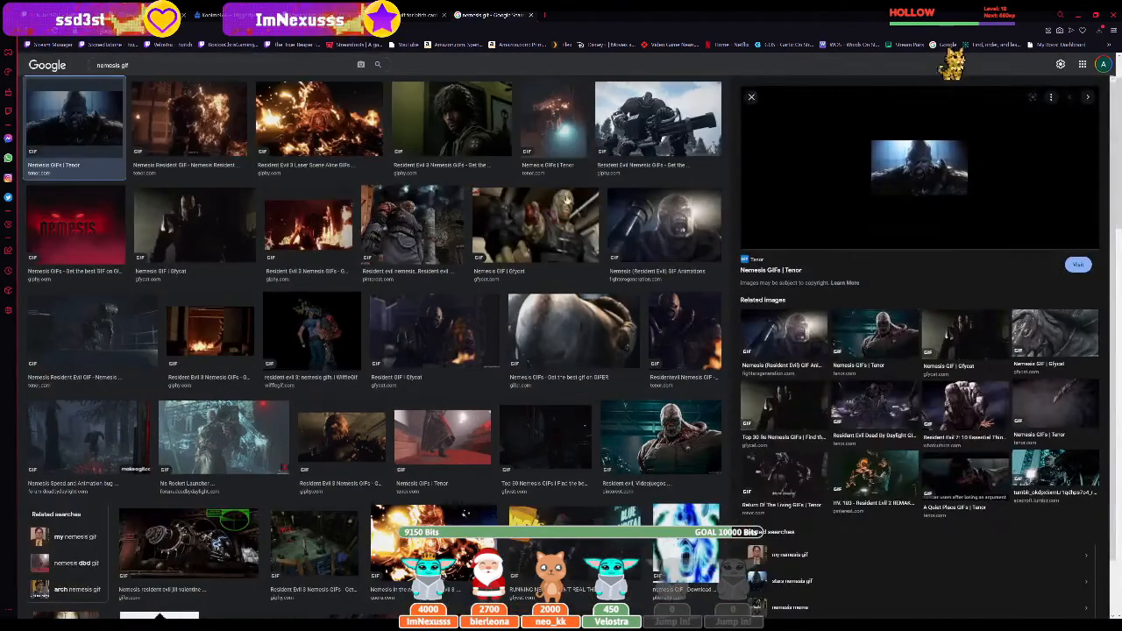
click(751, 96)
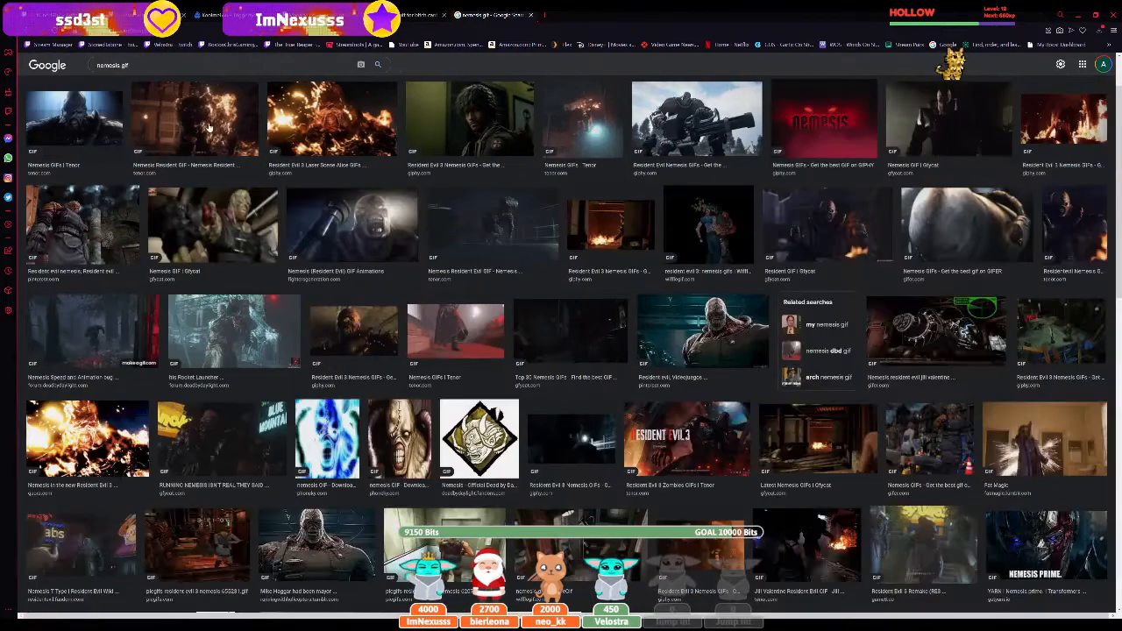
click(331, 118)
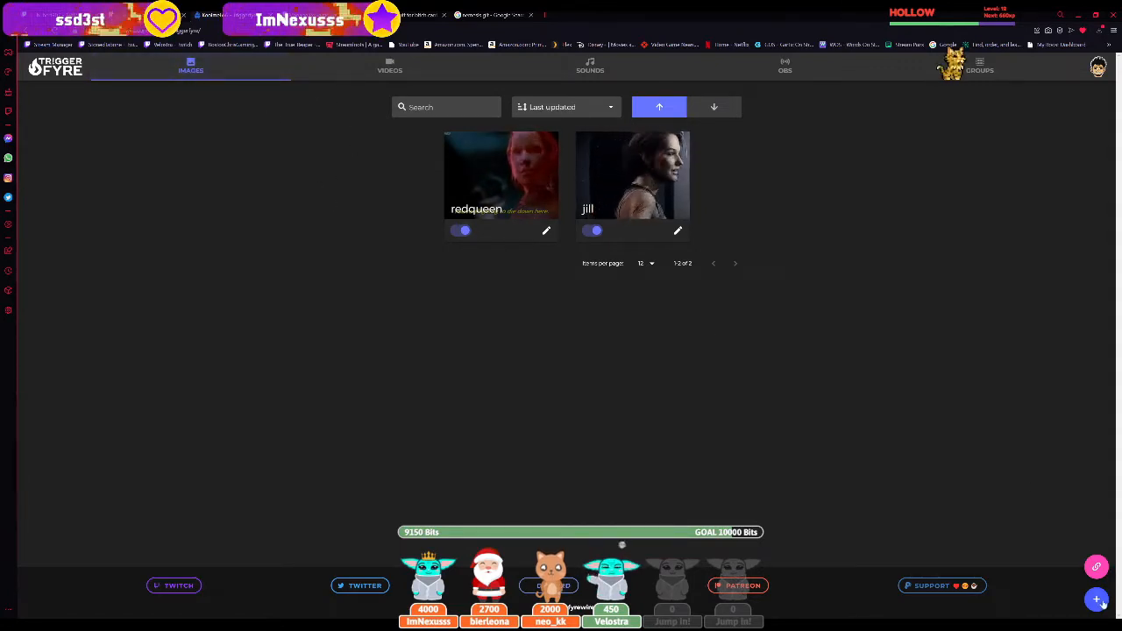
Add a new image trigger with command name 'nemesis' and open its reward settings.
click(1096, 600)
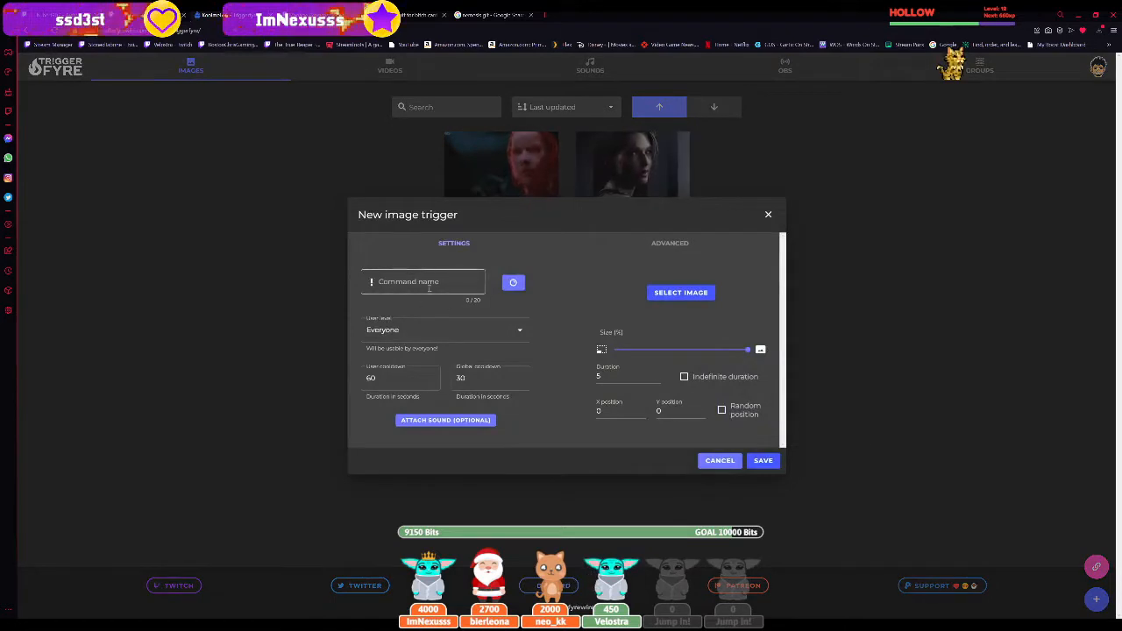
text(nemesis)
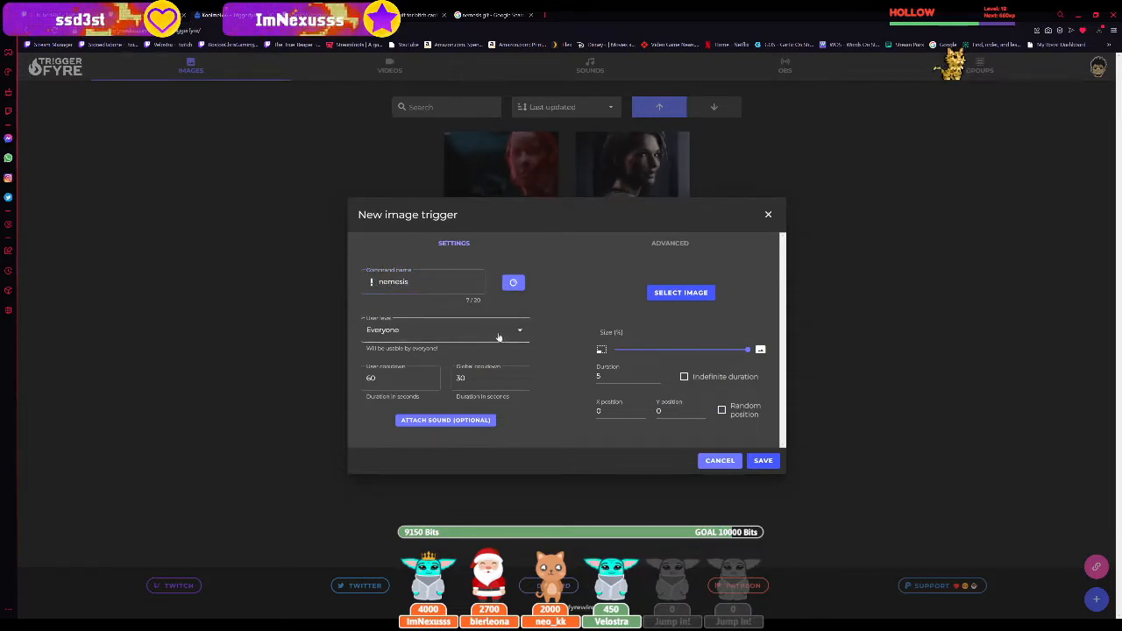
click(513, 282)
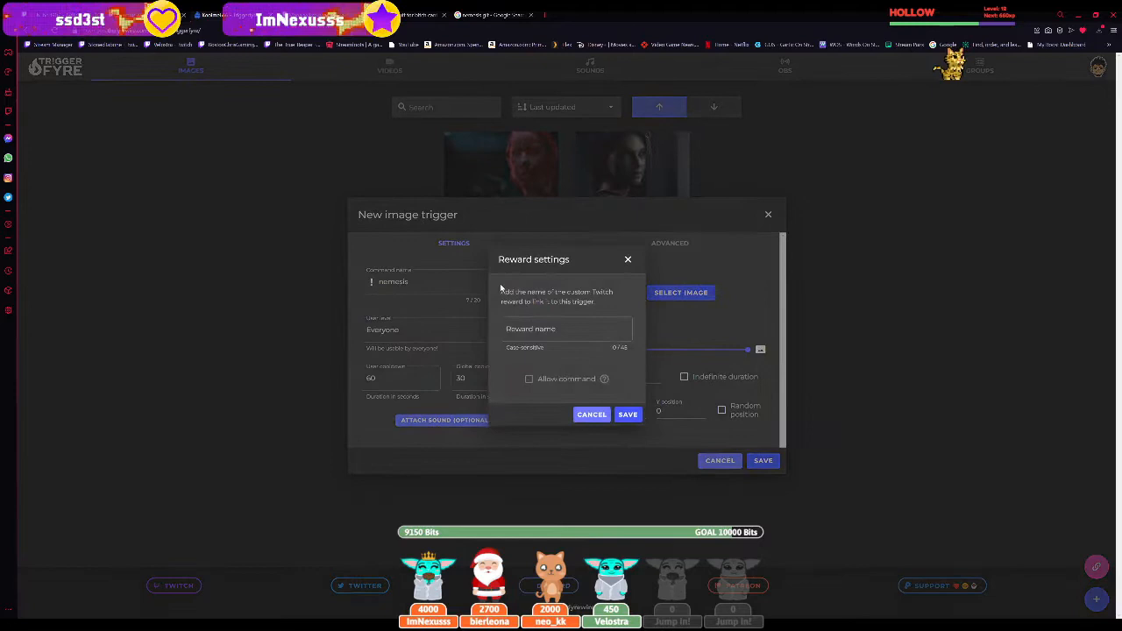
Enter 'nemesis' as the linked reward name.
click(567, 329)
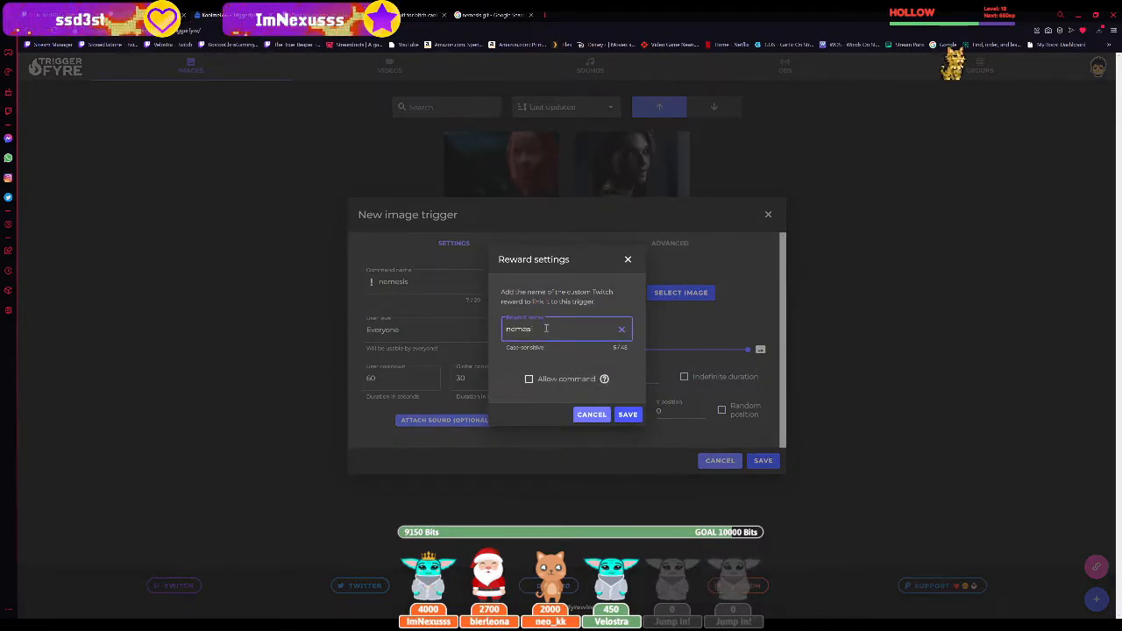
text(s)
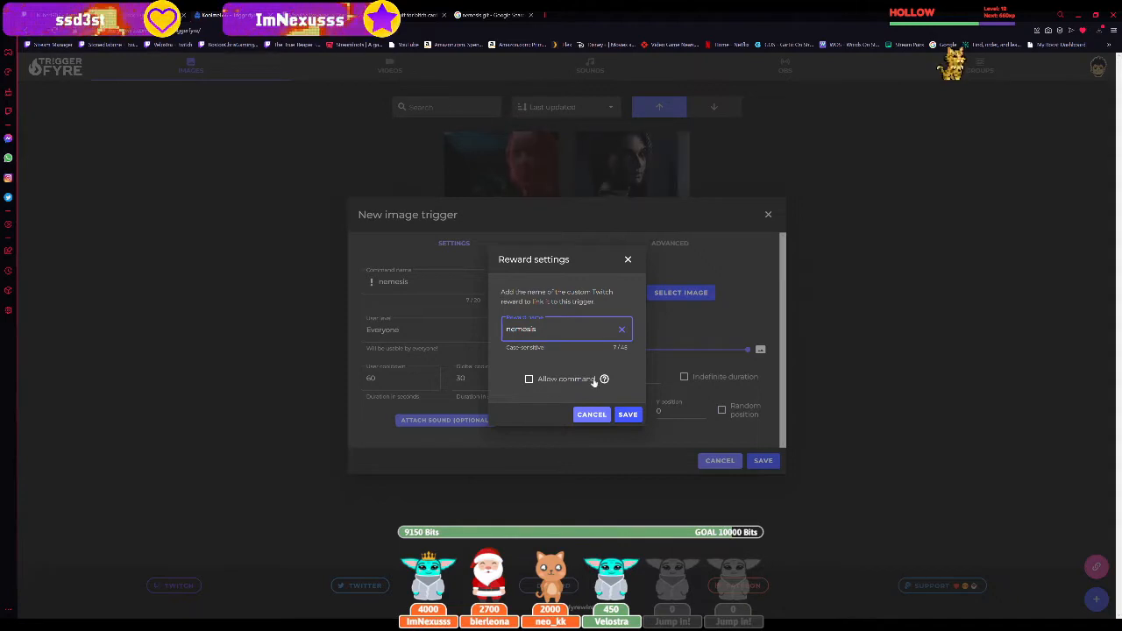
mouse_move(604, 378)
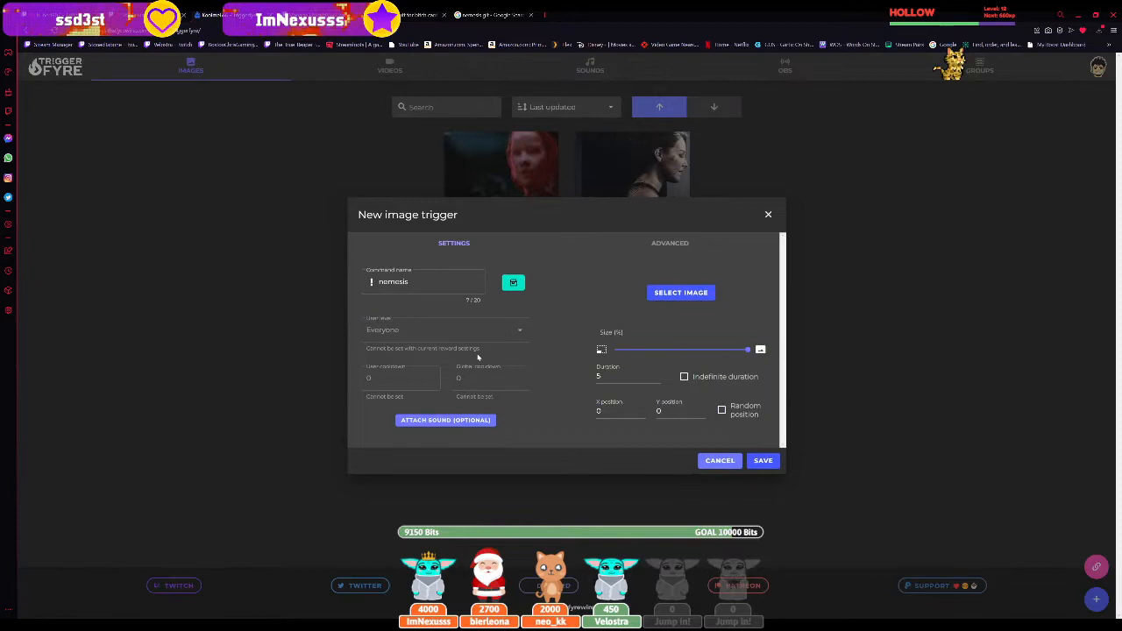
Upload the saved fiery nemesis gif and confirm it as the trigger image.
click(425, 282)
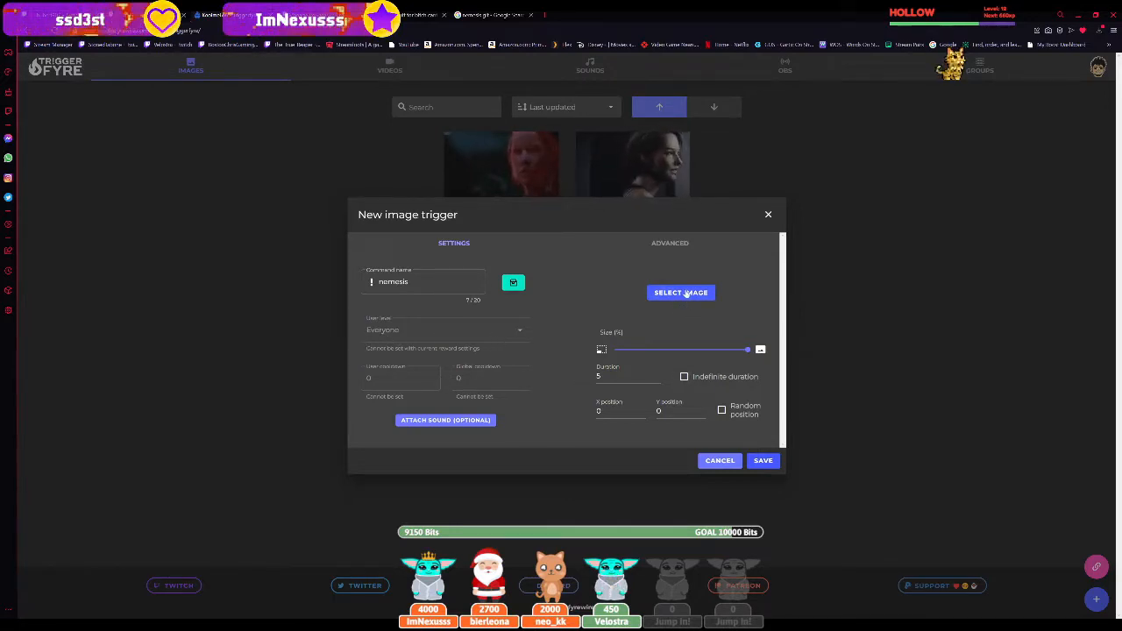
click(680, 292)
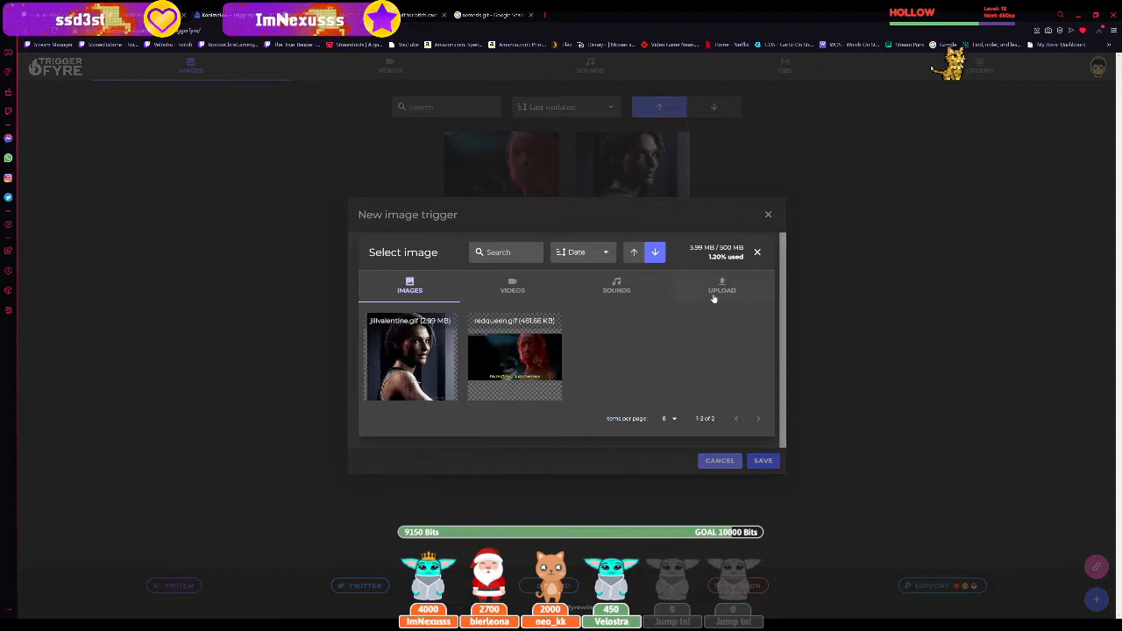
click(722, 285)
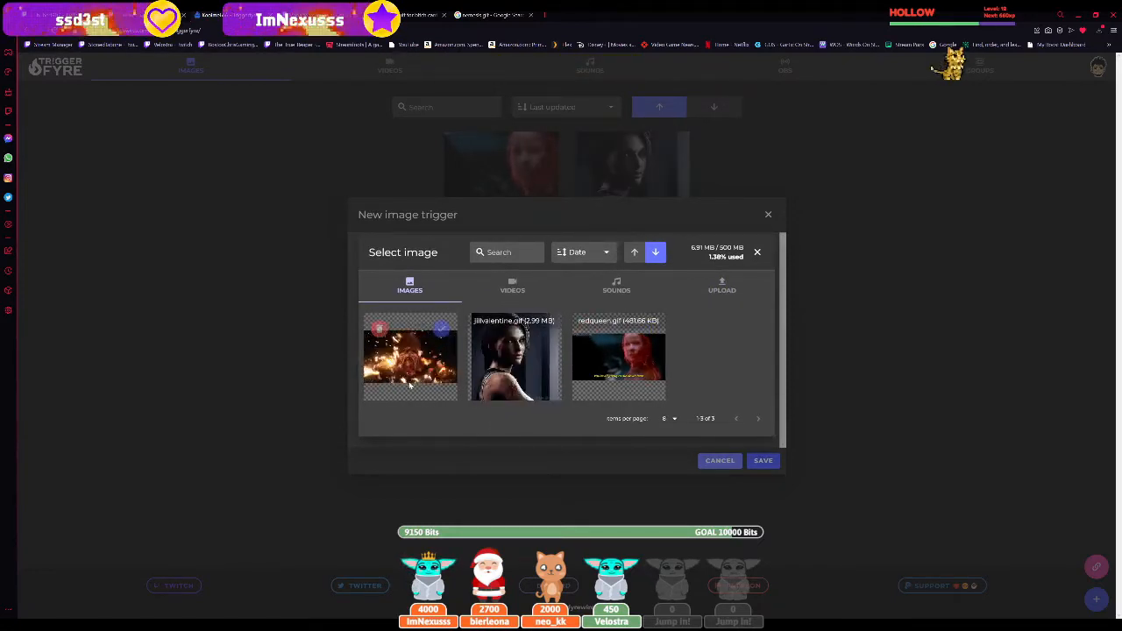
click(410, 357)
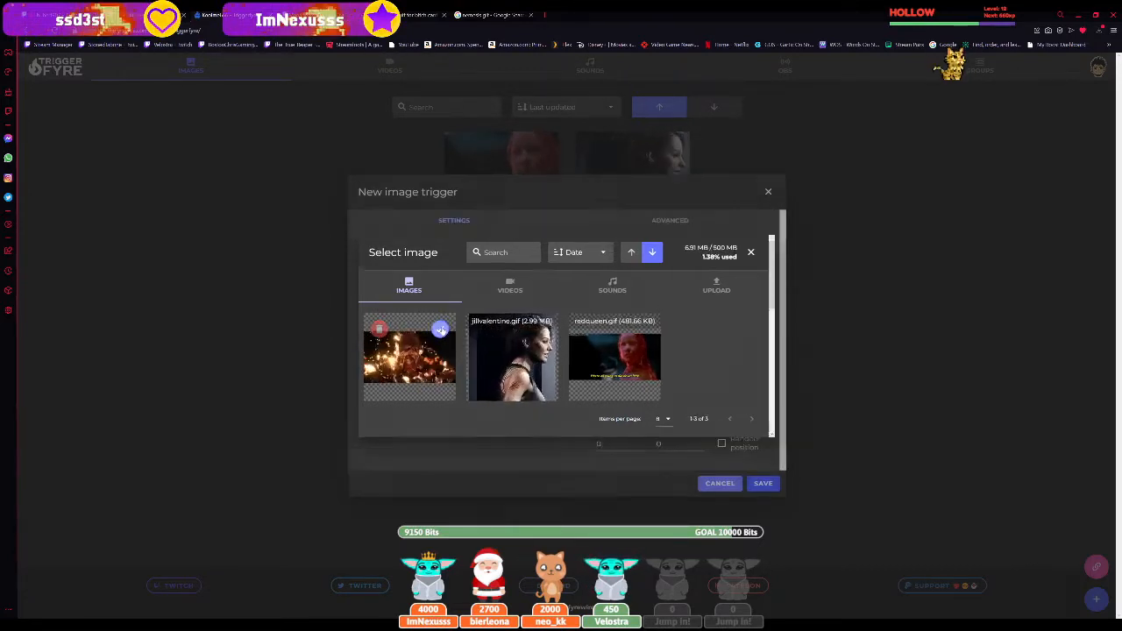
click(410, 357)
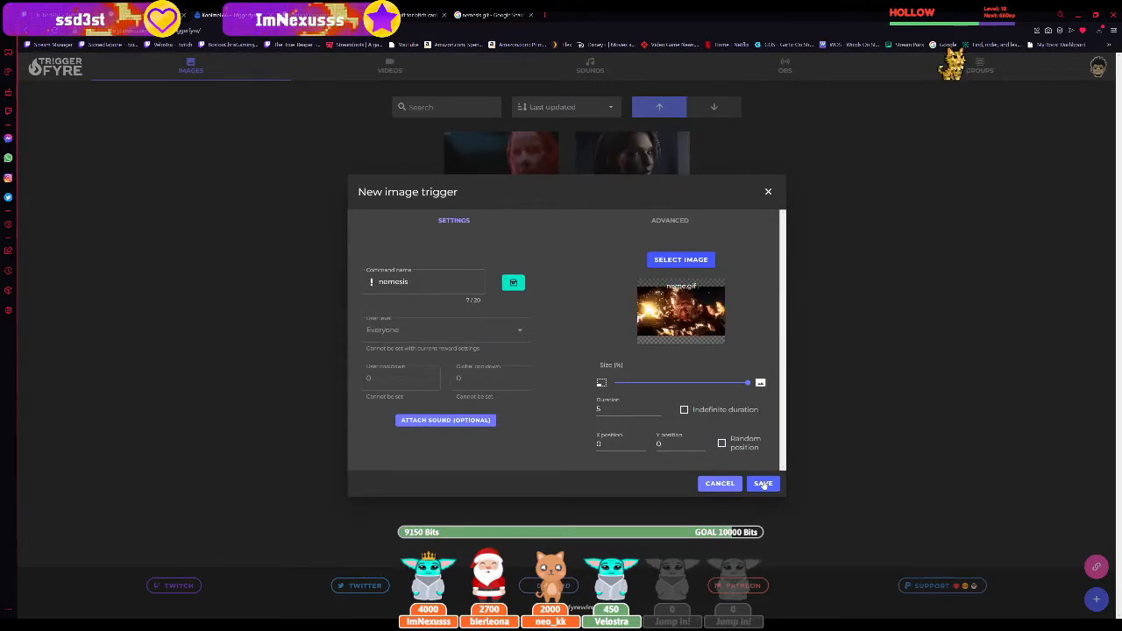
Save the nemesis image trigger and dismiss the overlay link dialog.
click(762, 483)
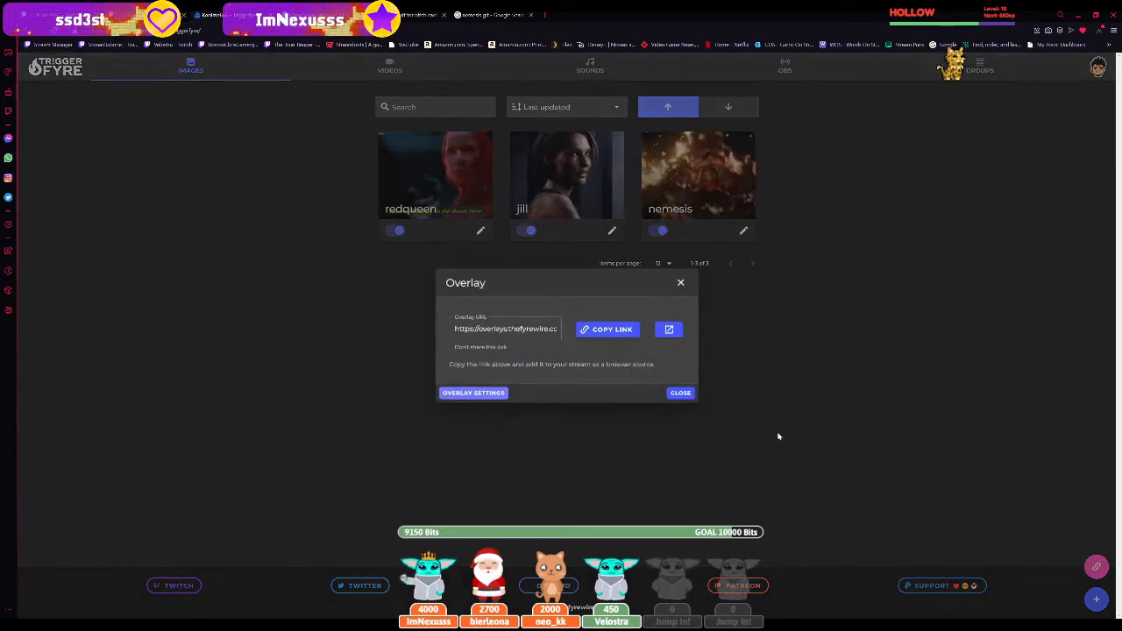
click(680, 392)
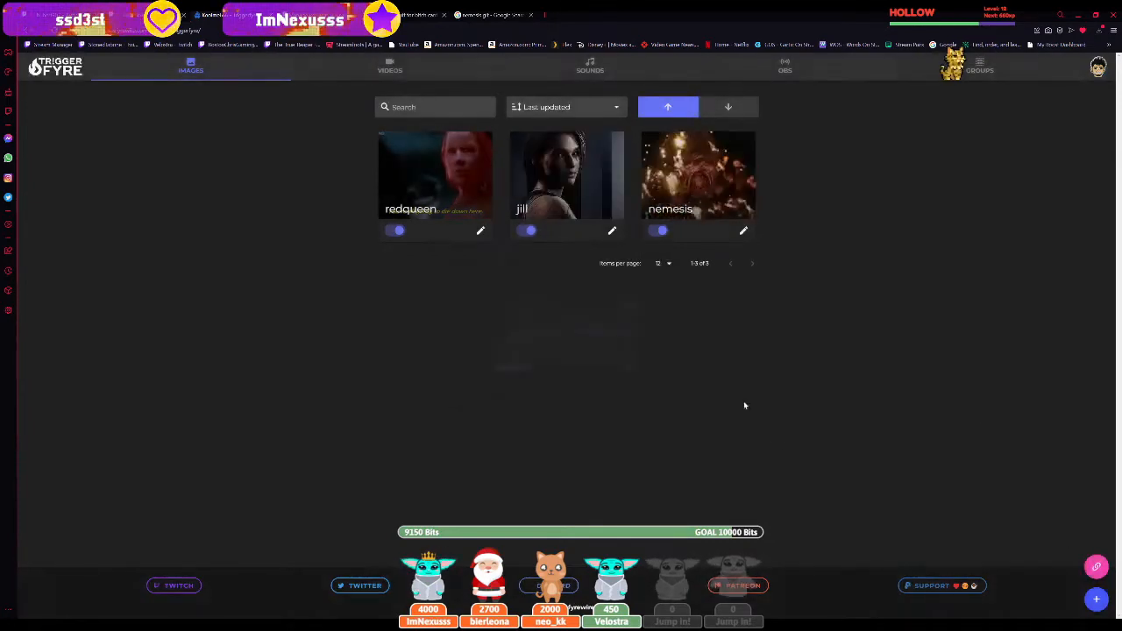